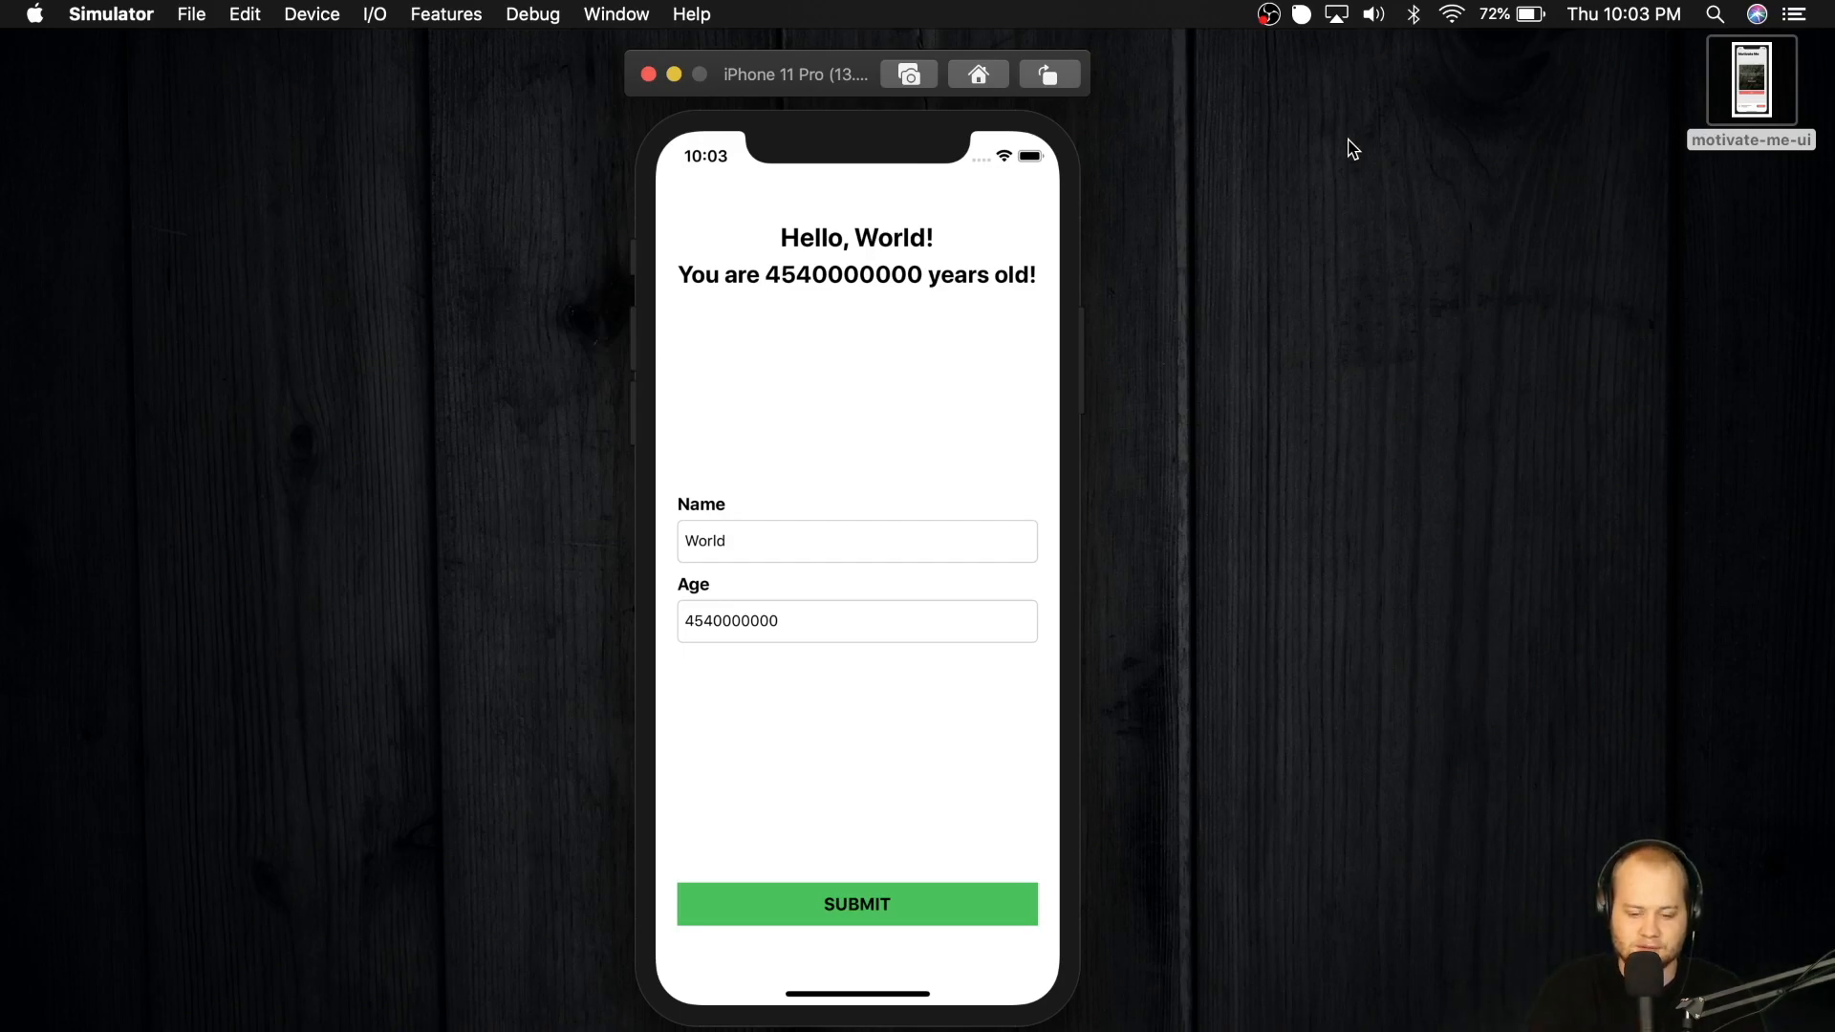
pyautogui.moveTo(1083, 296)
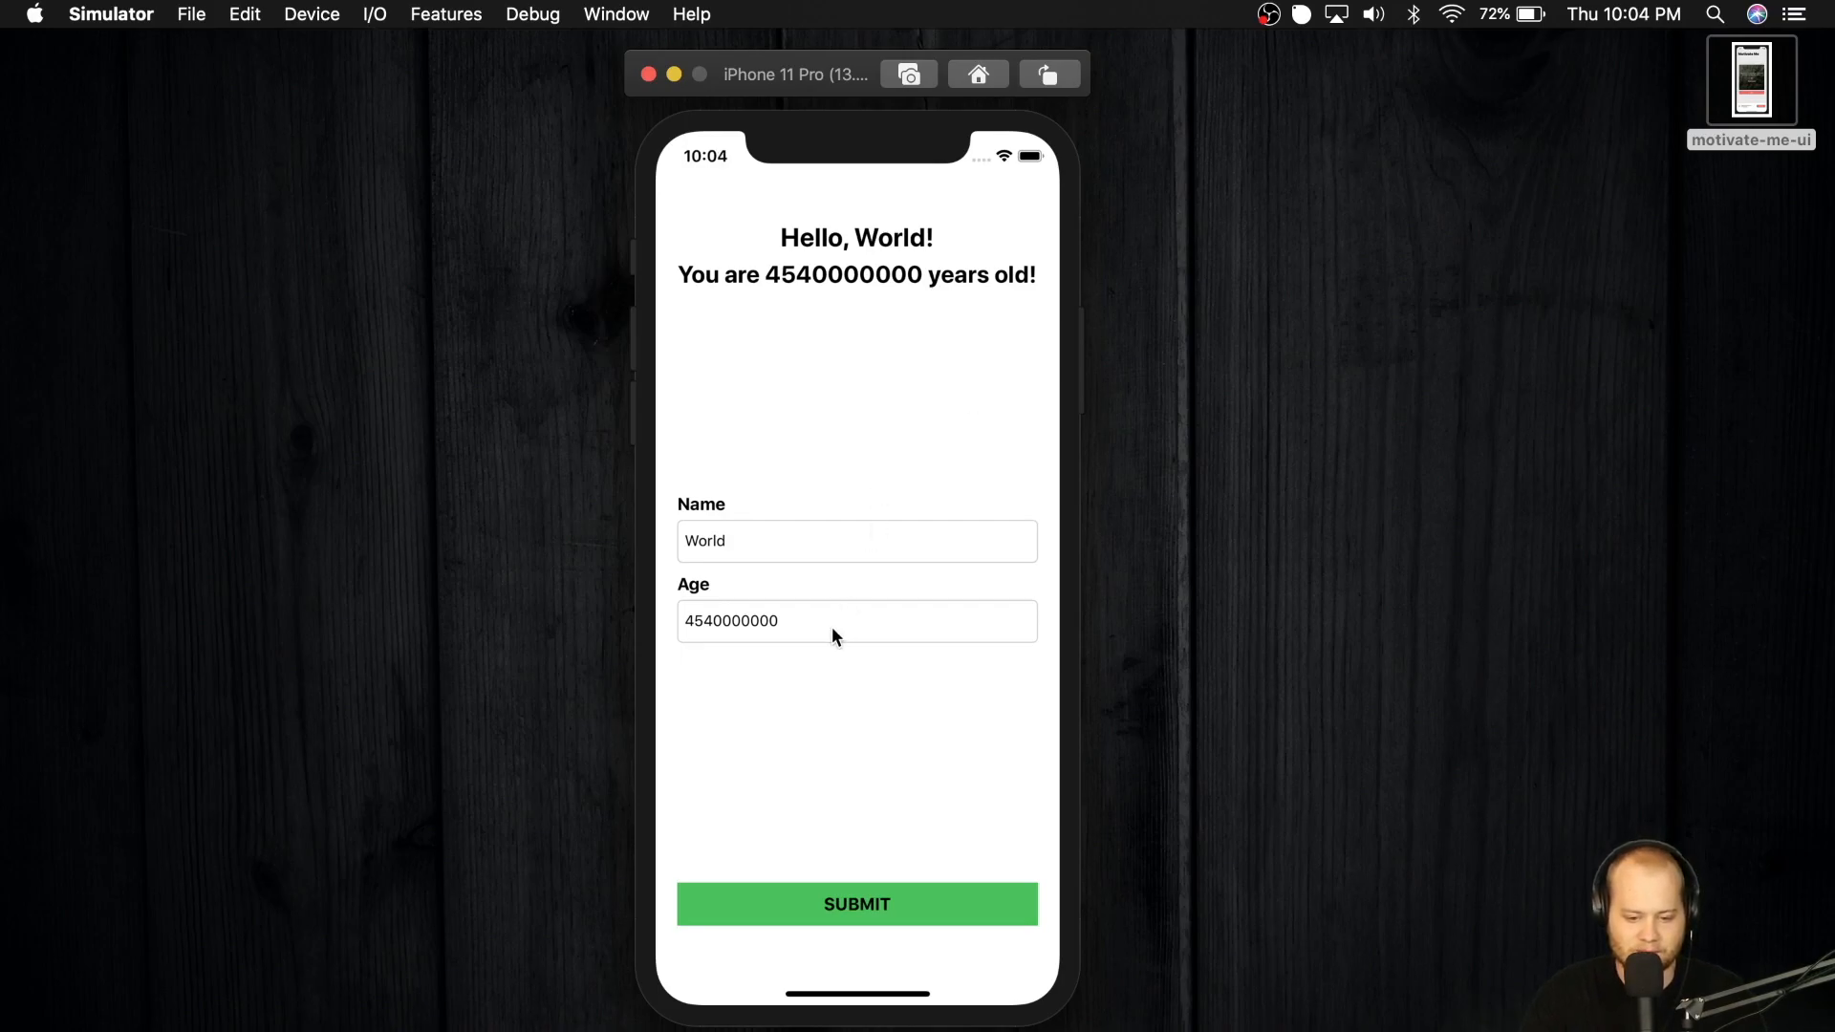
# Step: Replace the age with 25 and submit, then change the name to Cole
pyautogui.press('Backspace')
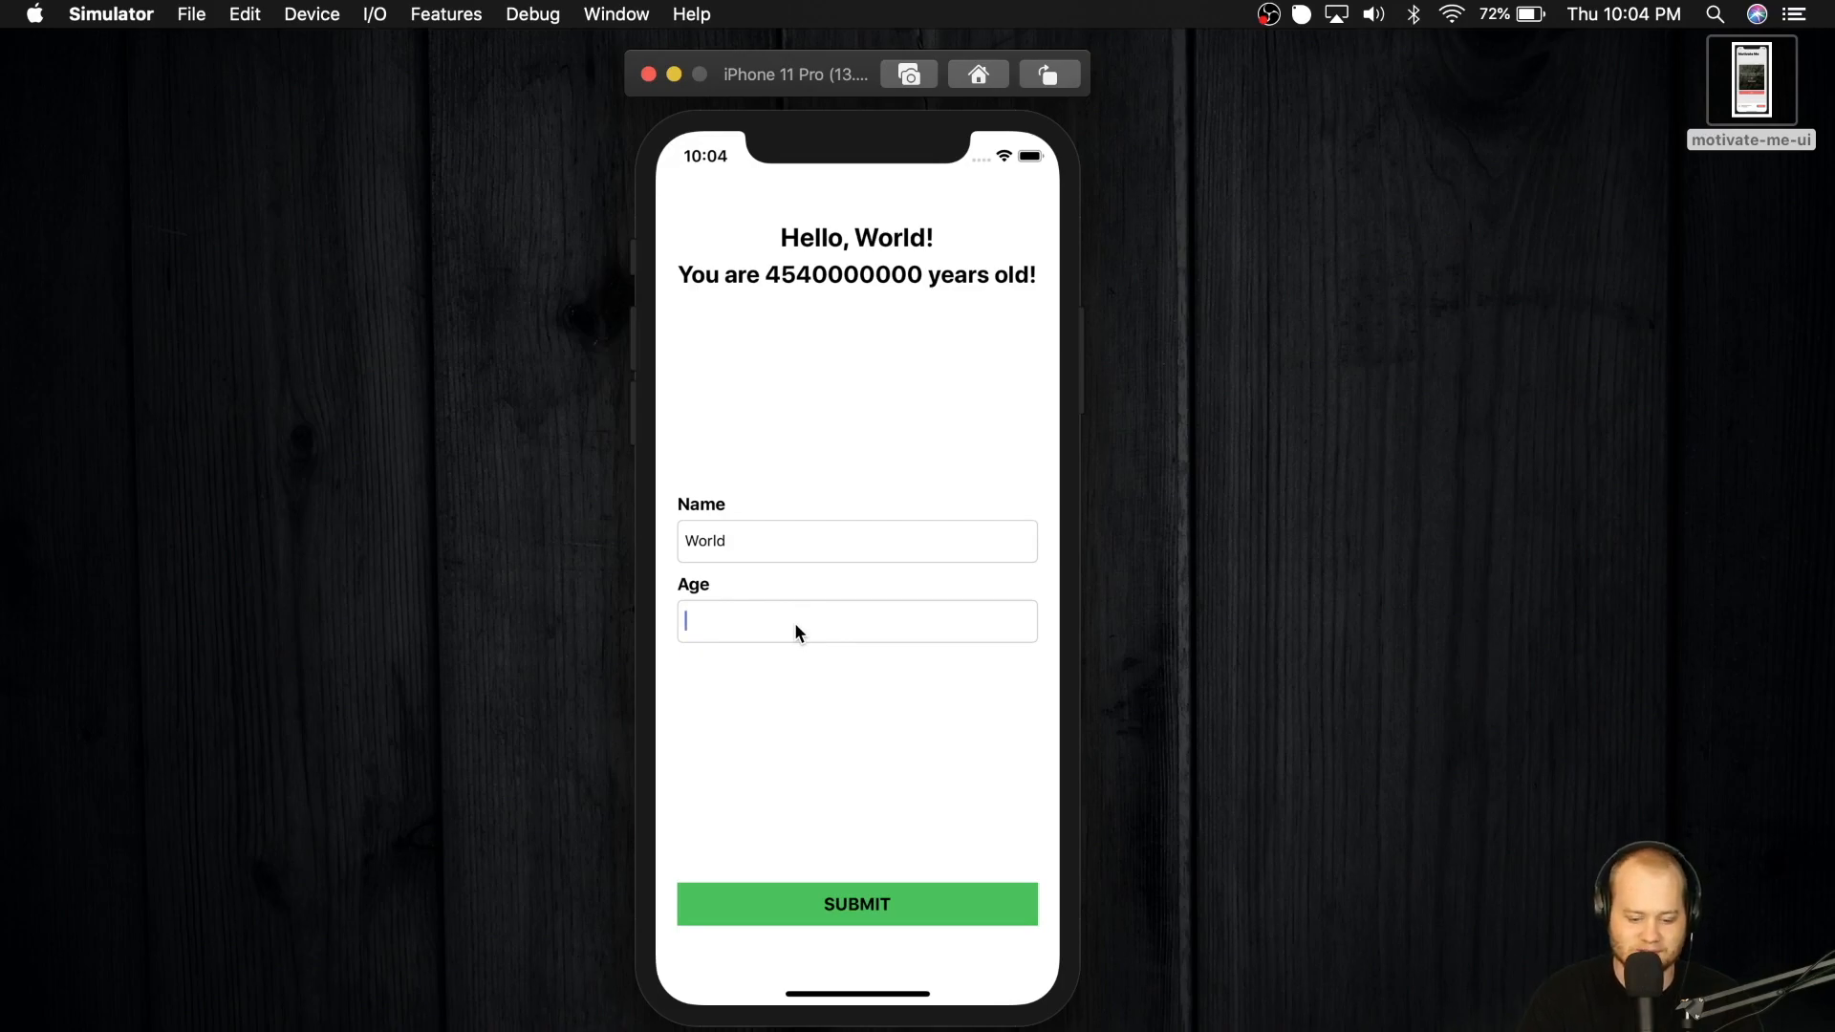
pyautogui.write('25')
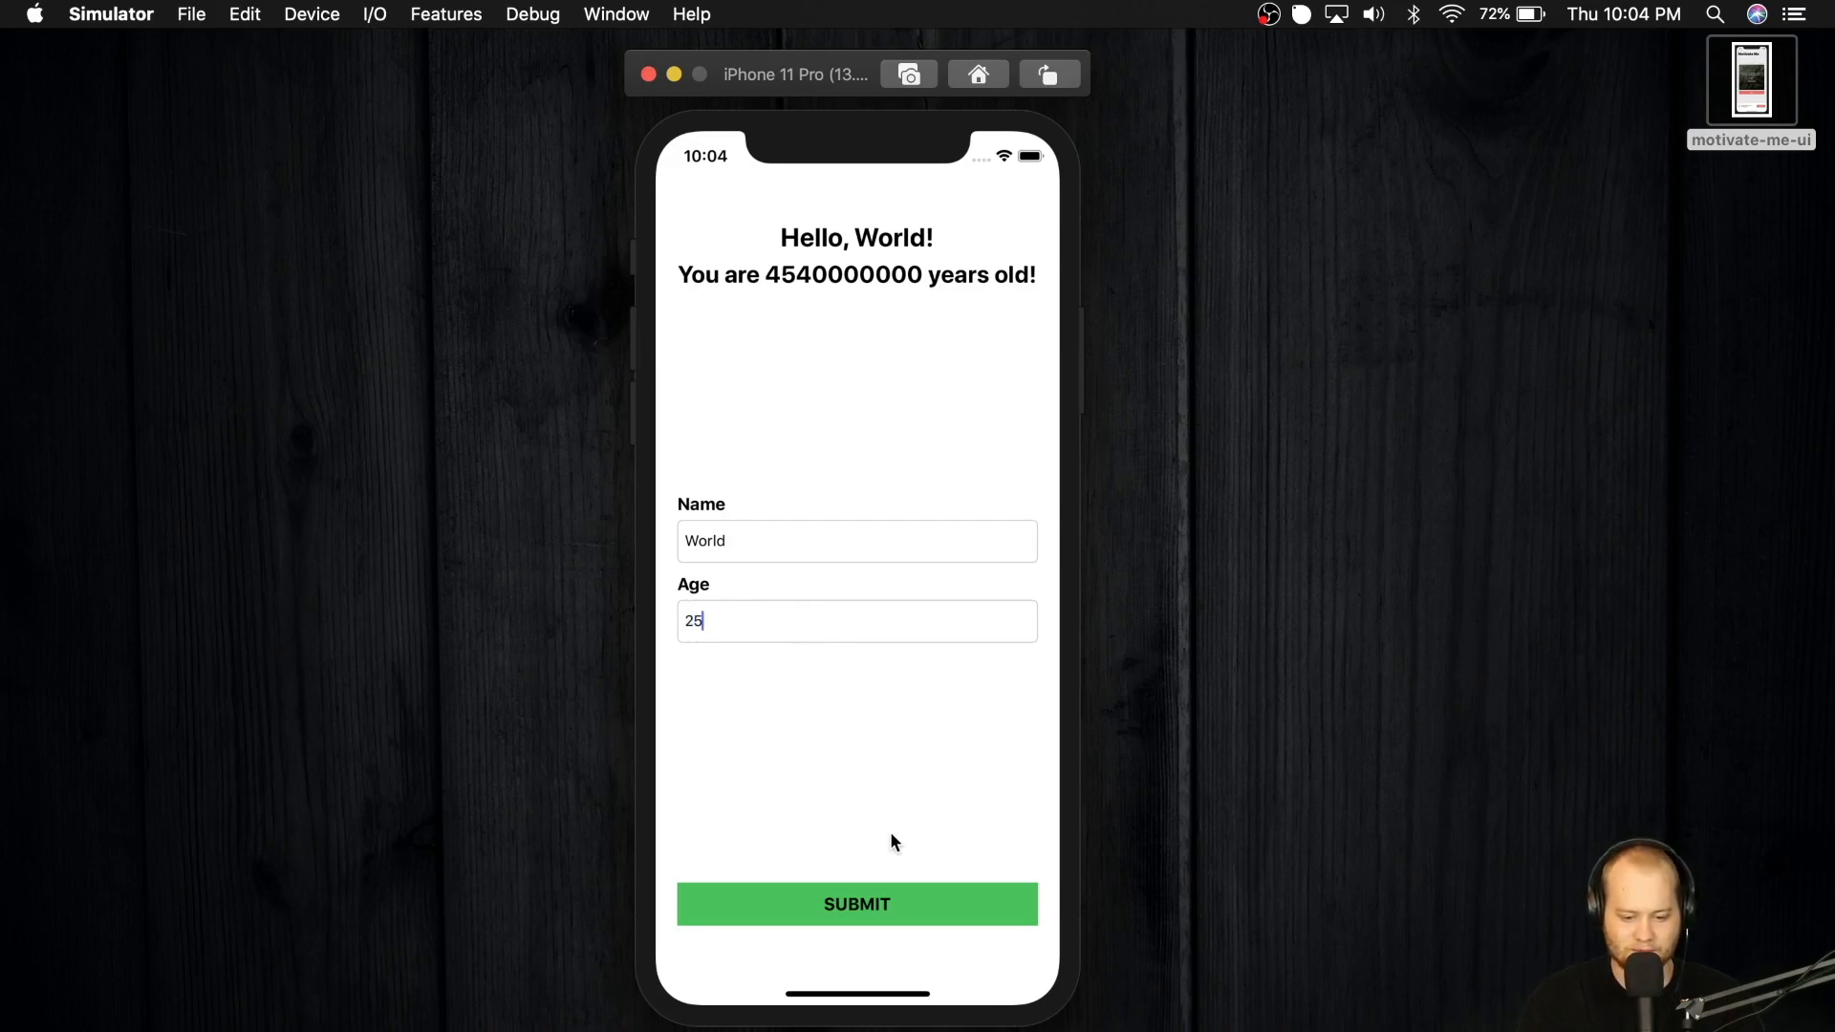
pyautogui.click(857, 903)
pyautogui.write('Co')
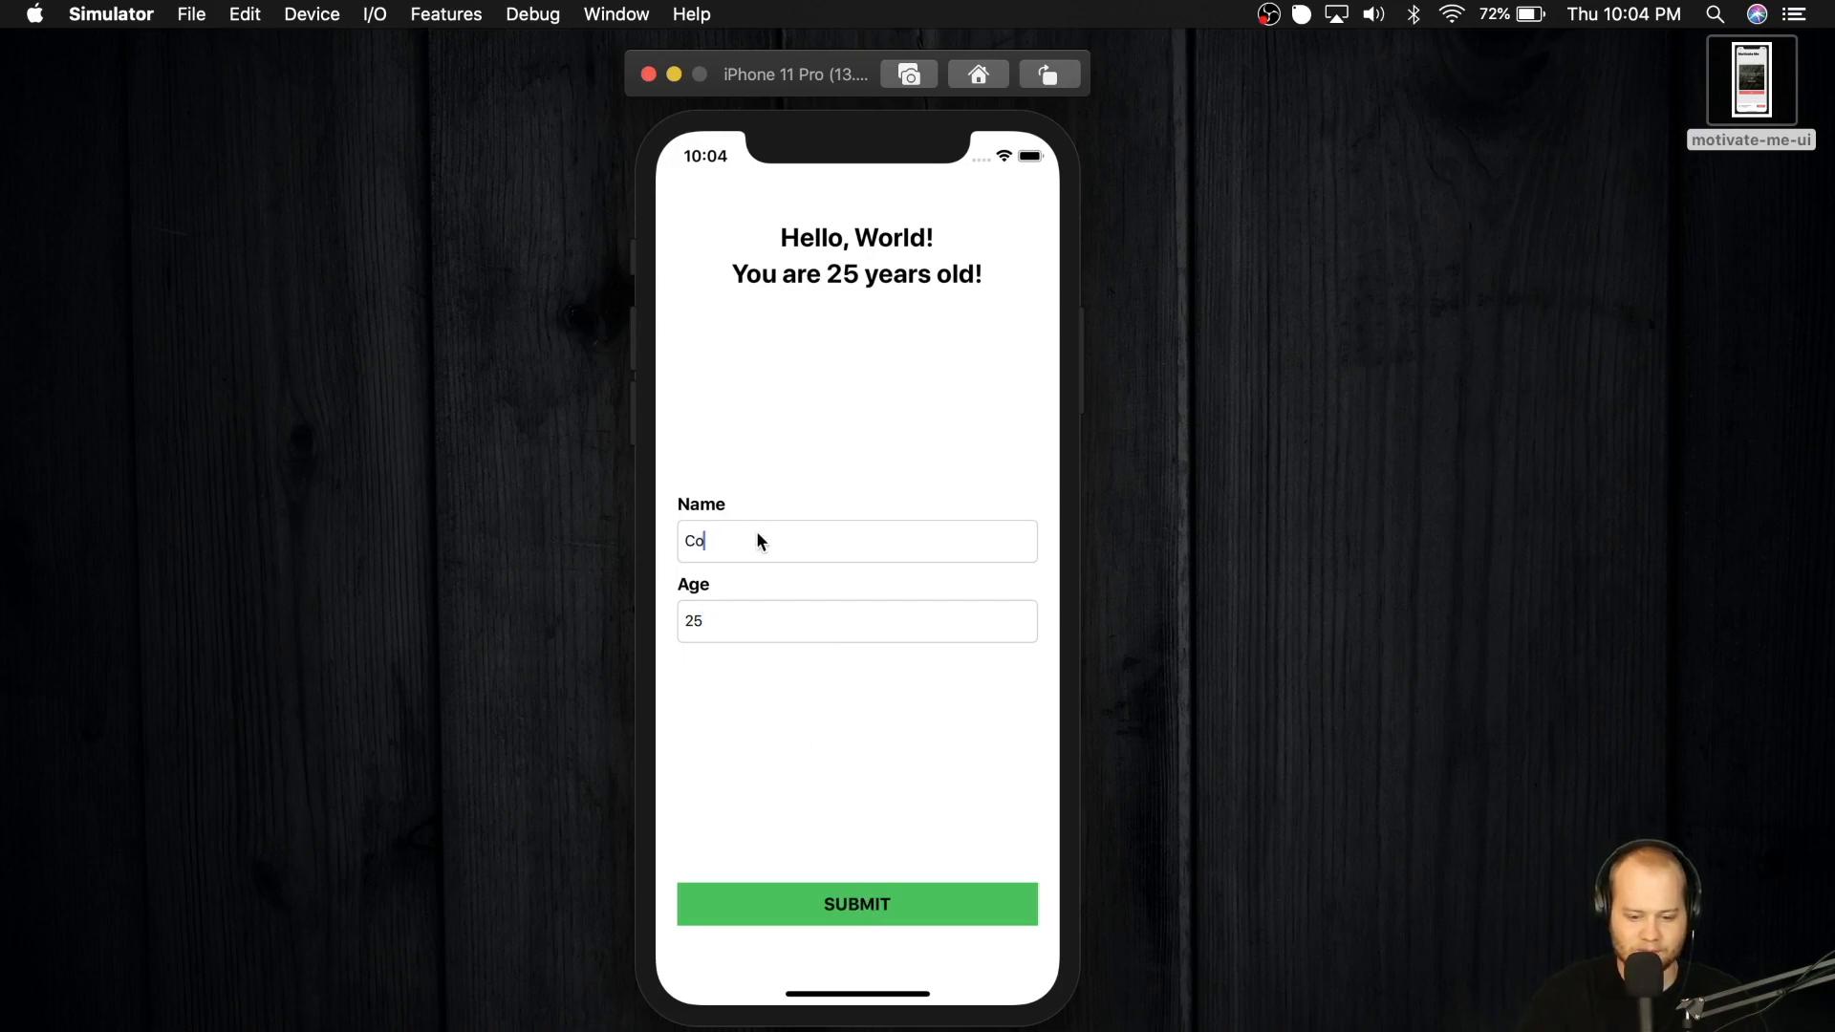
pyautogui.write('le')
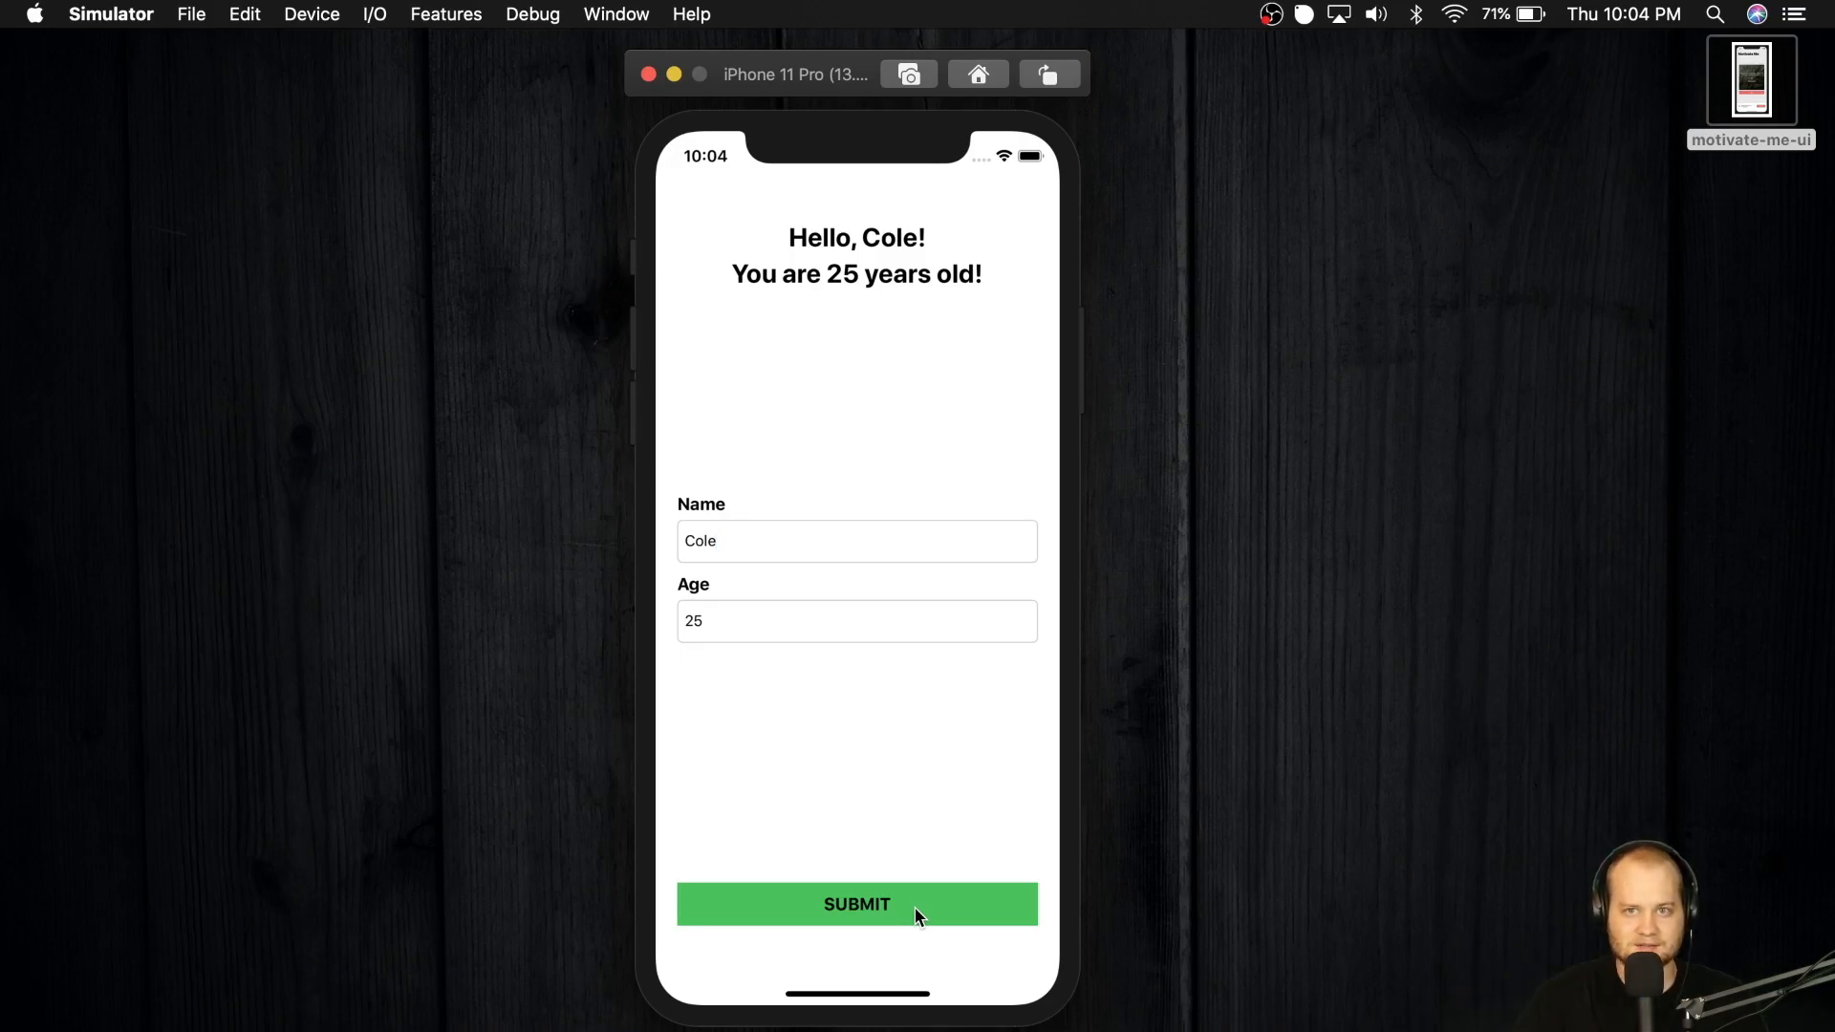
pyautogui.moveTo(838, 1016)
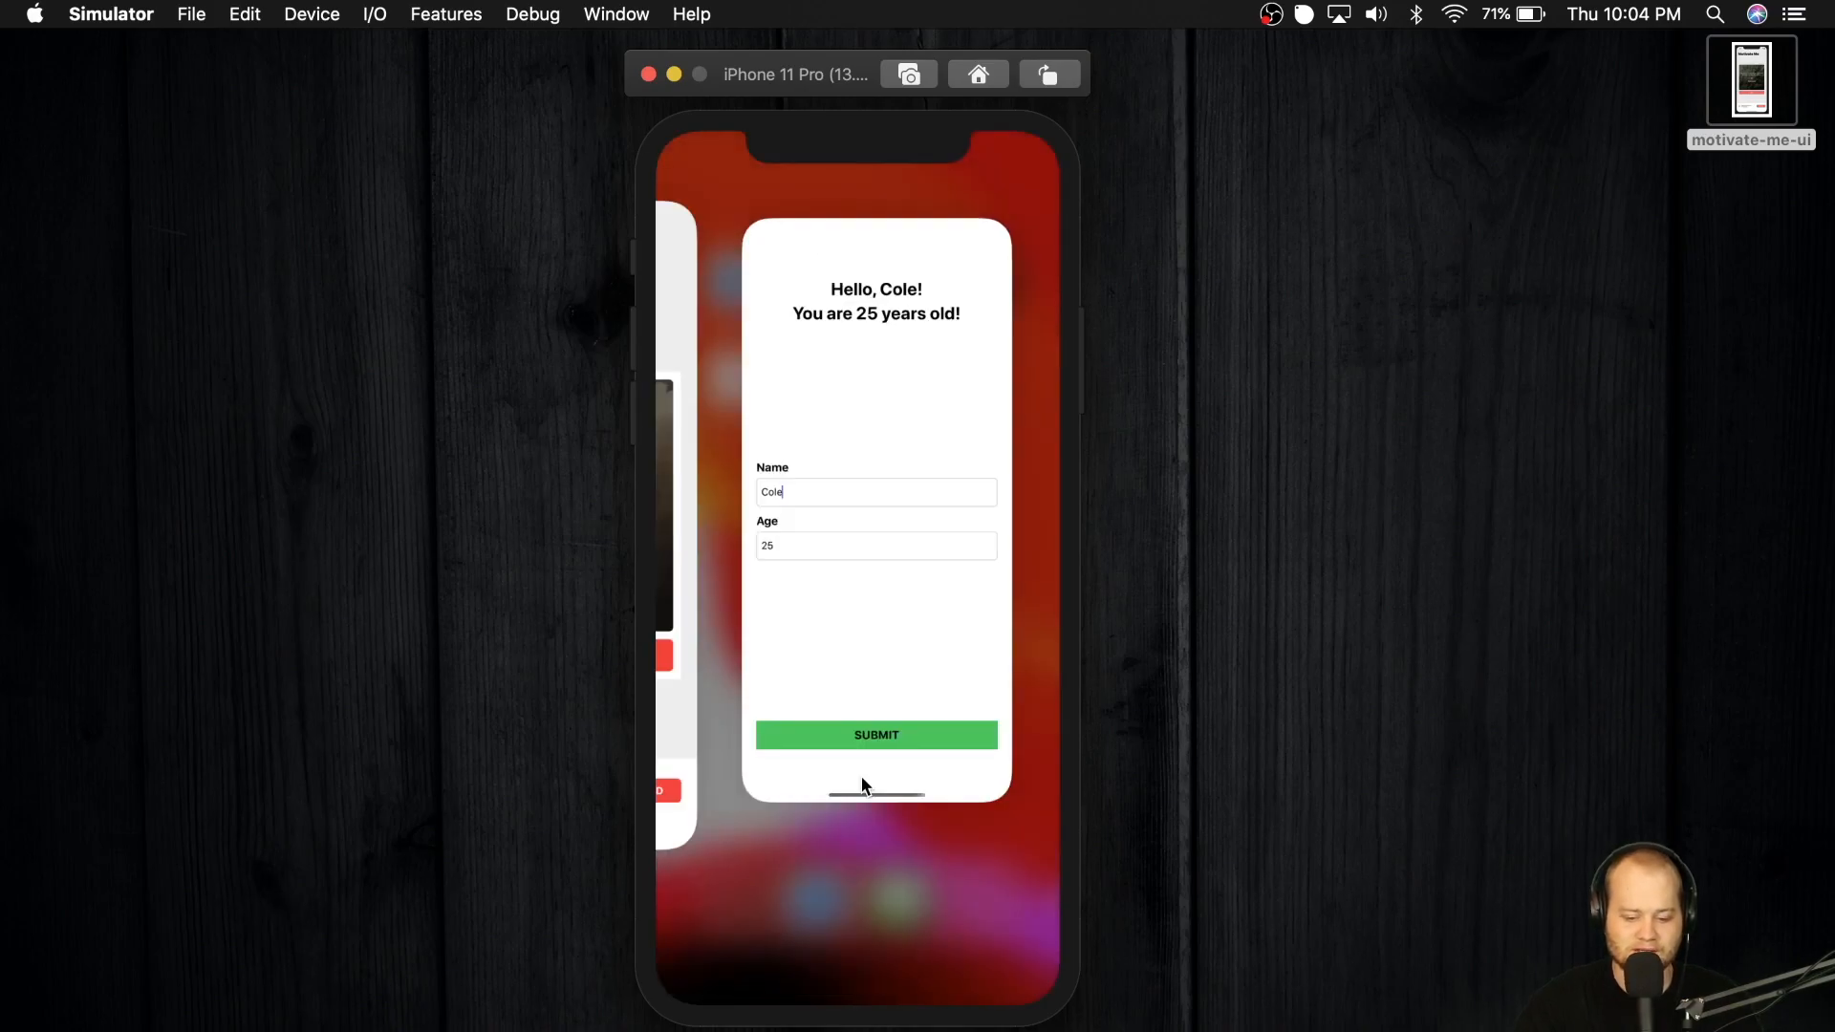
# Step: Force-quit the Hello Cole app and relaunch it from the home screen
pyautogui.click(978, 74)
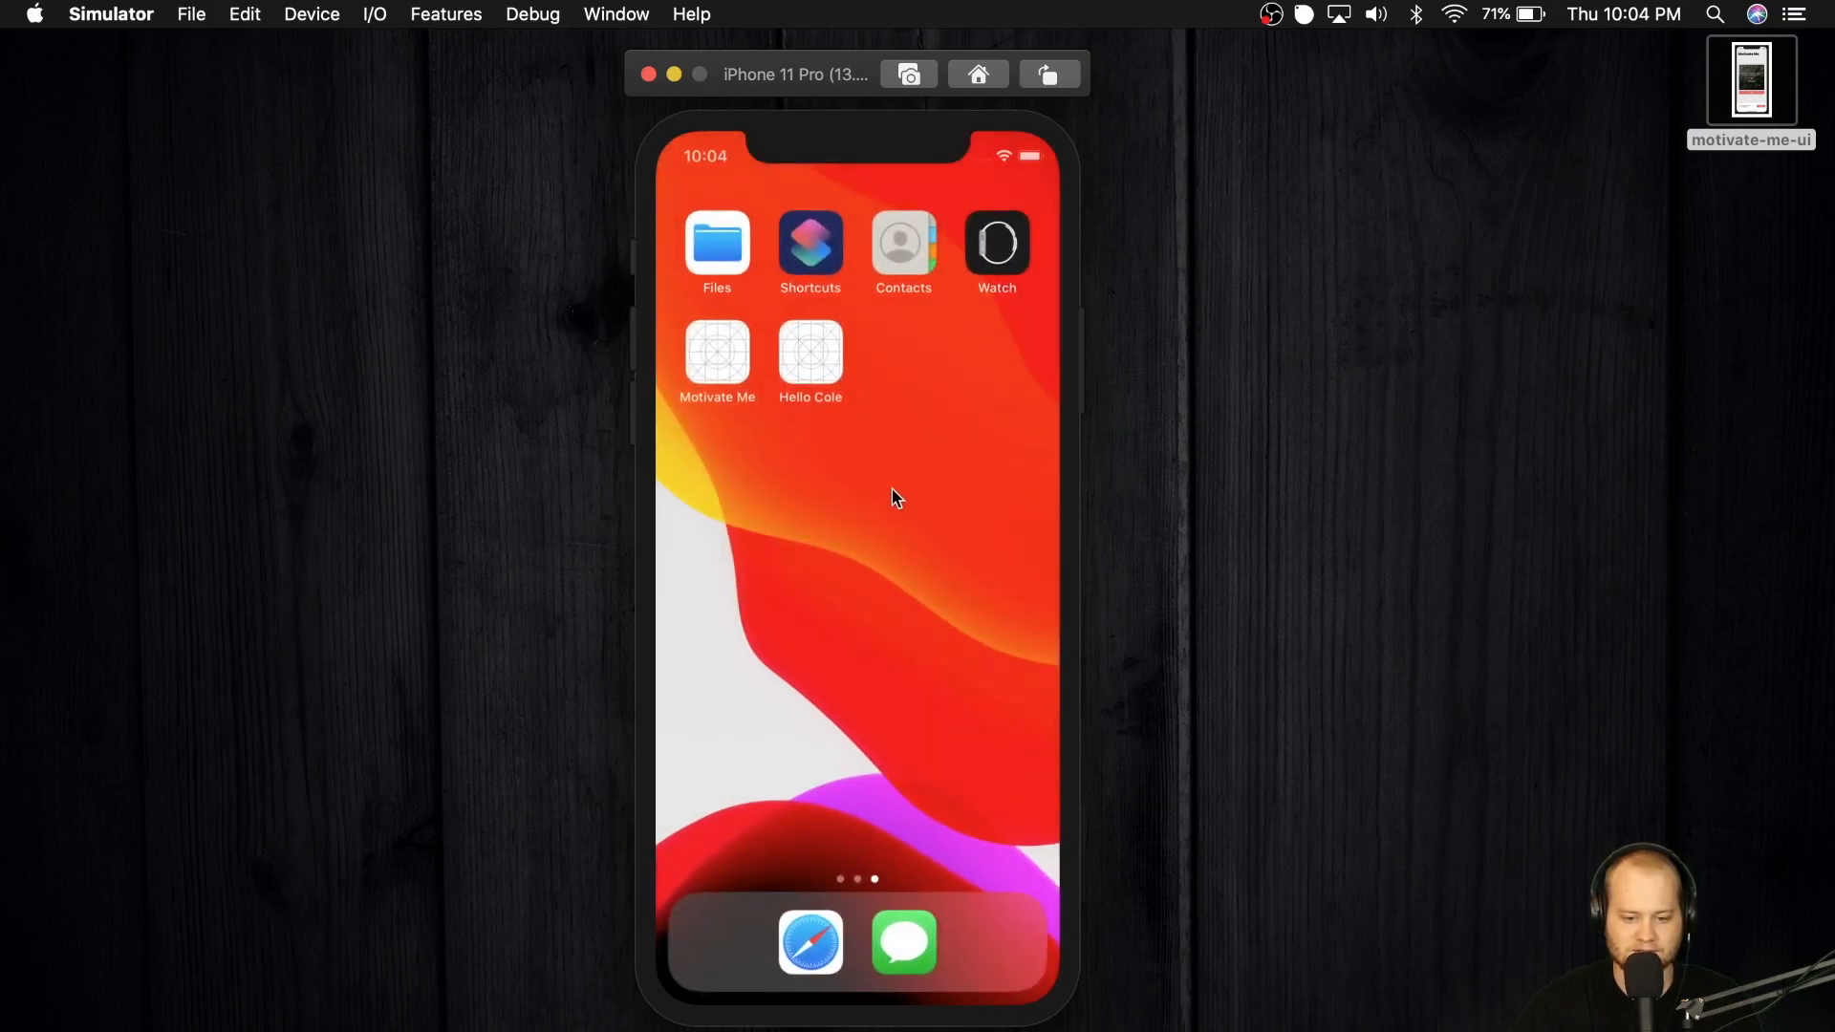
pyautogui.click(810, 351)
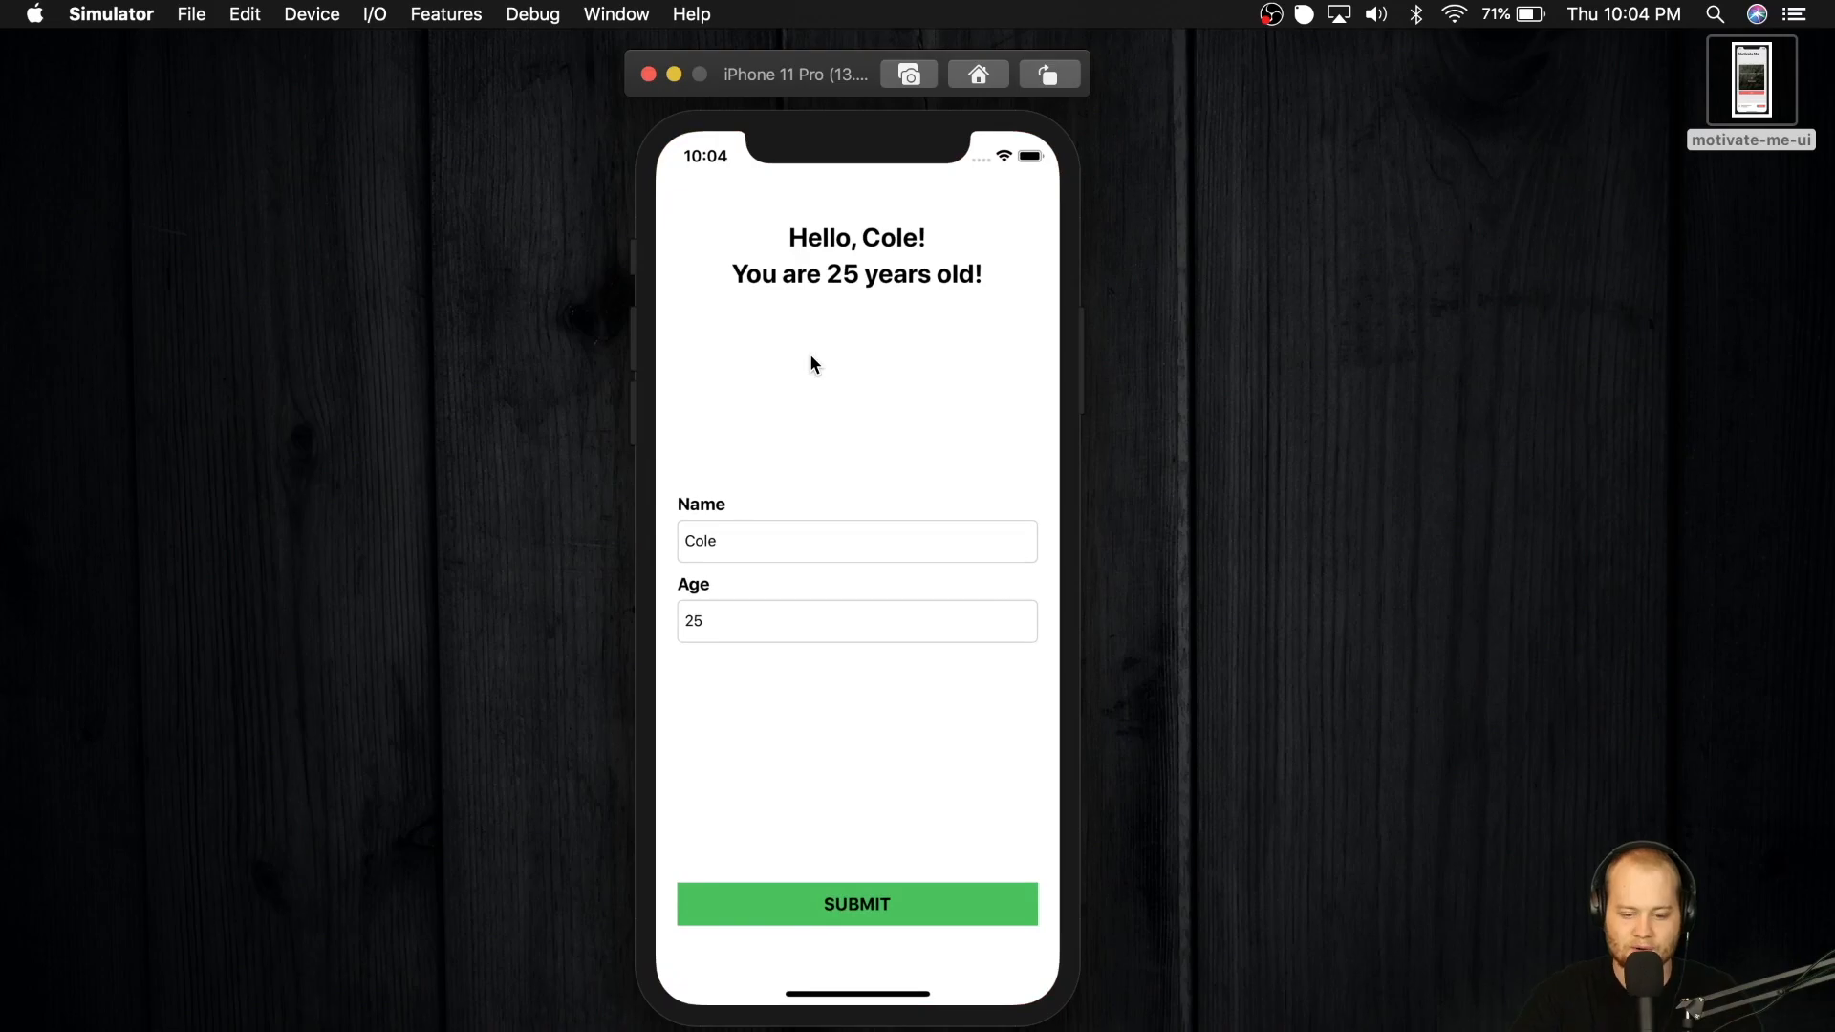